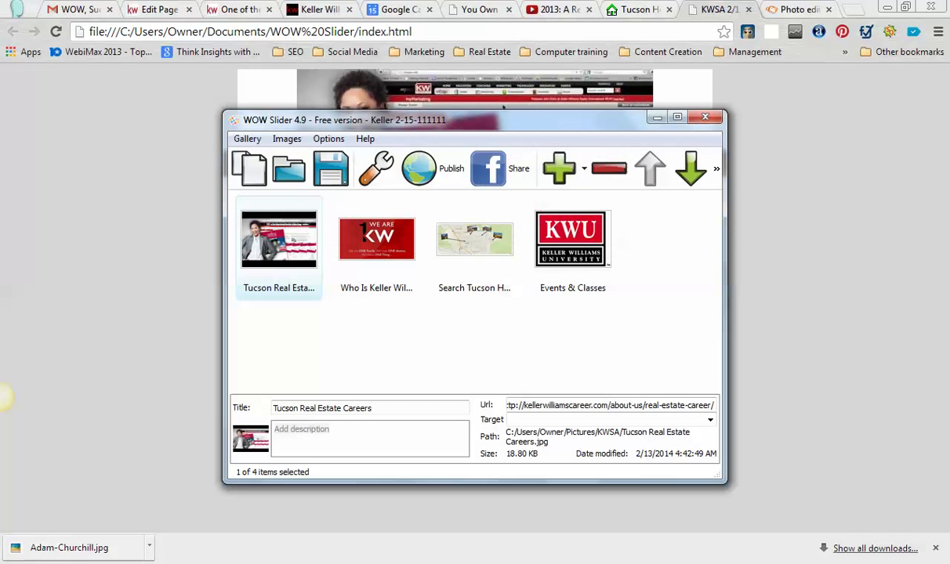
Publish the gallery as a WordPress slider, copying the wow-slider-plugin import folder path.
click(376, 239)
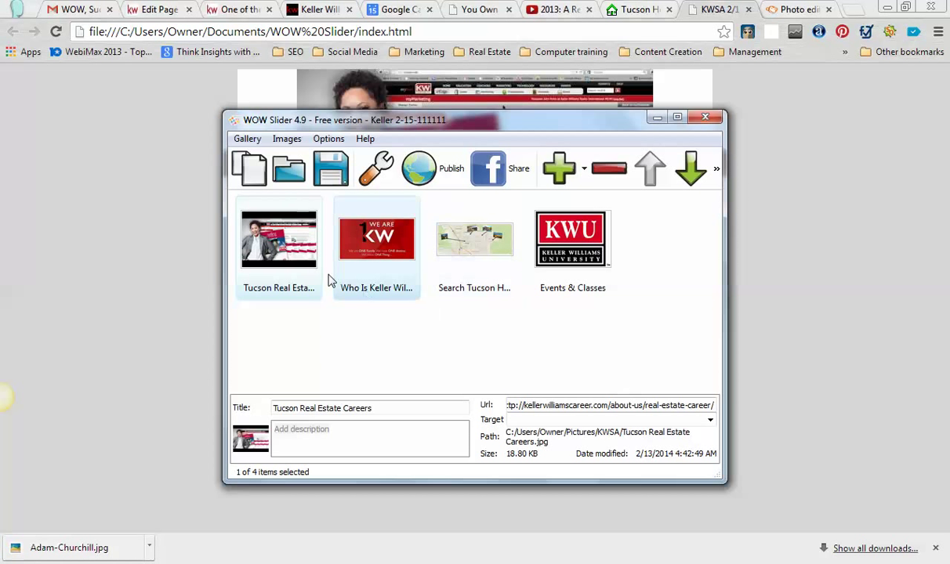
click(279, 238)
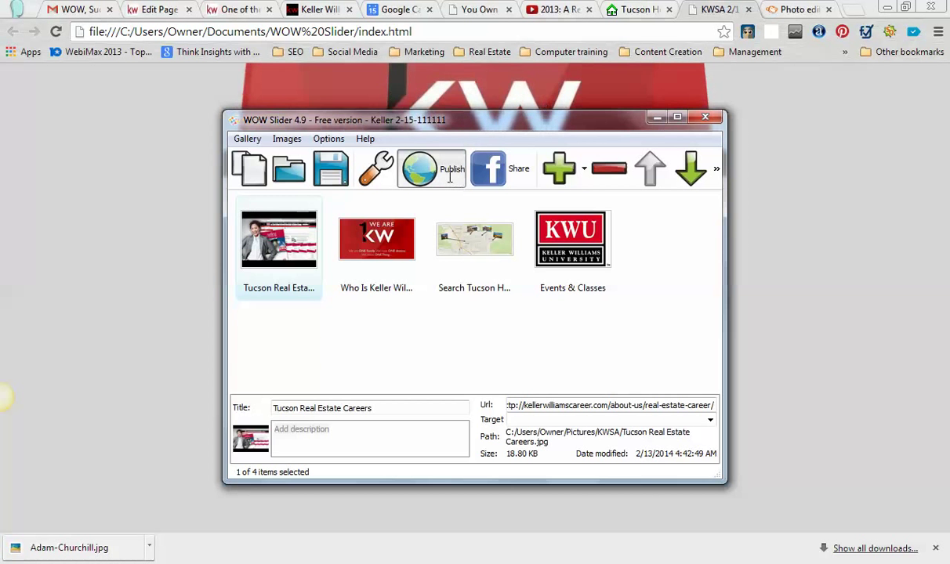
click(419, 168)
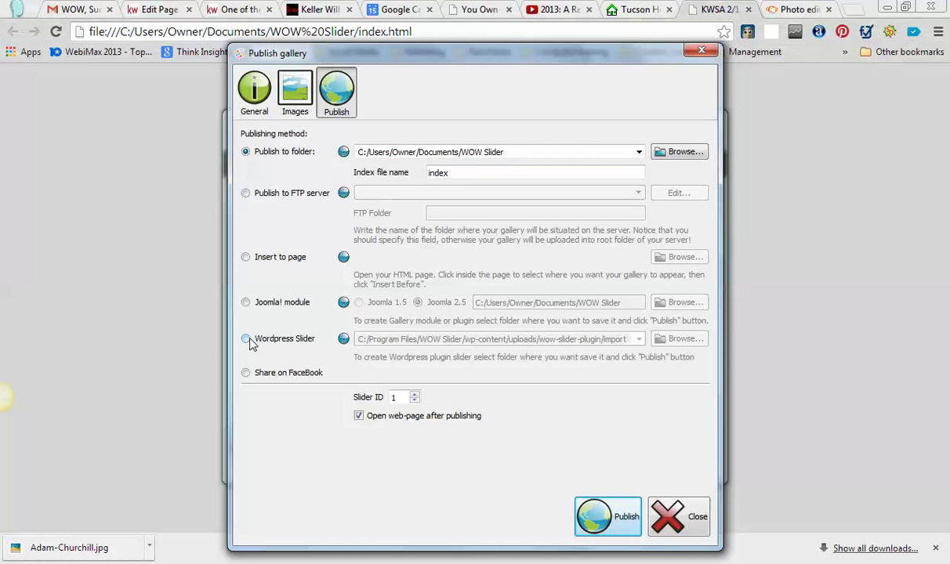
click(246, 338)
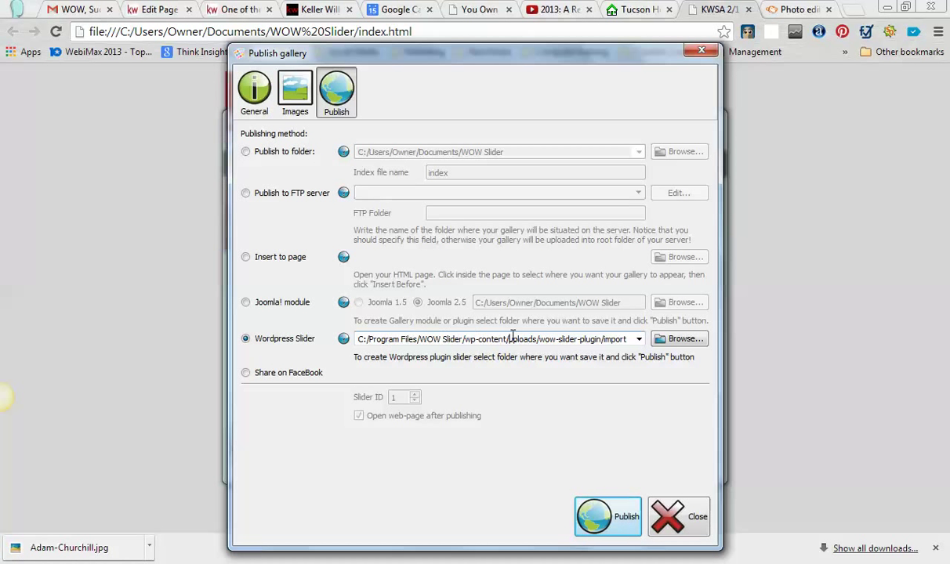
triple_click(494, 339)
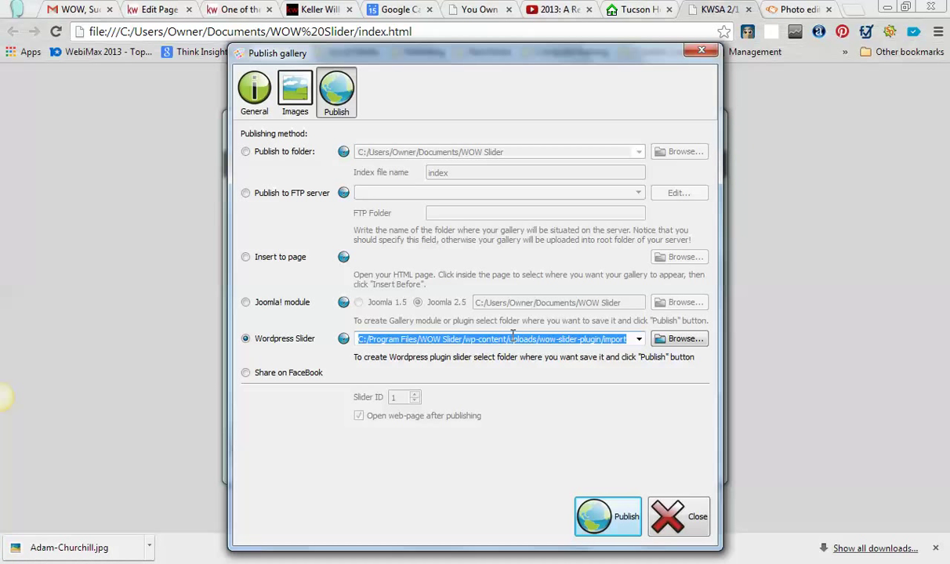
mouse_move(613, 392)
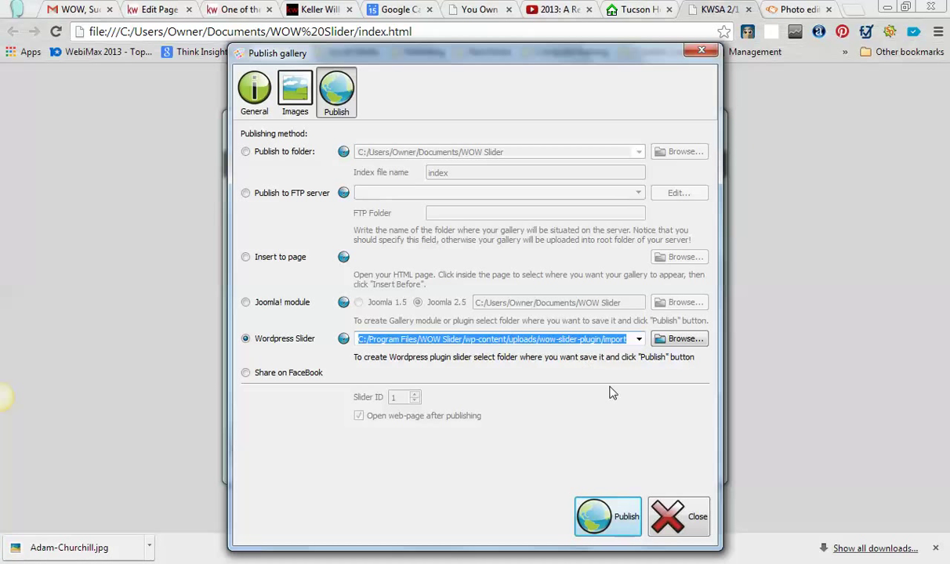
click(608, 517)
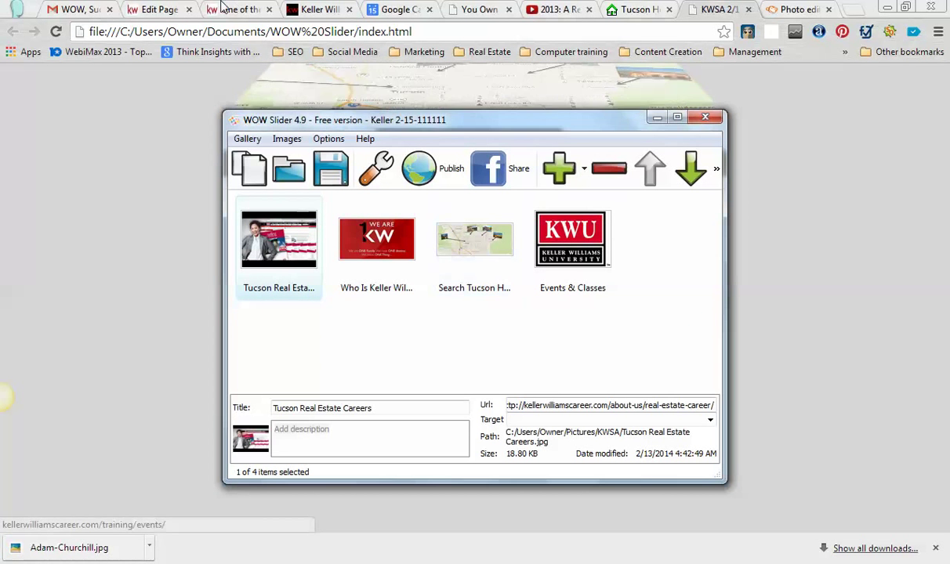
Switch to WordPress and go to WOW Slider > Add New Slider.
click(156, 9)
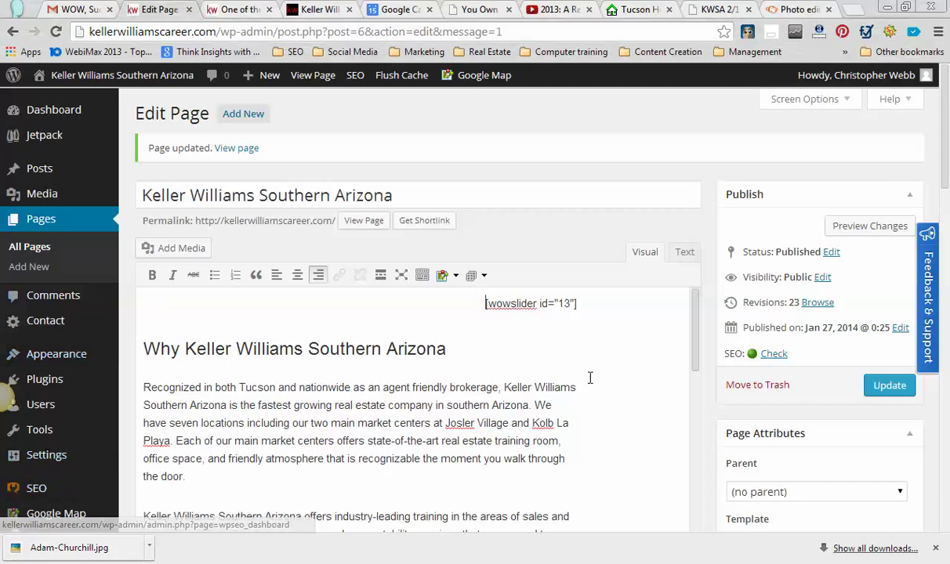
scroll(down, 3)
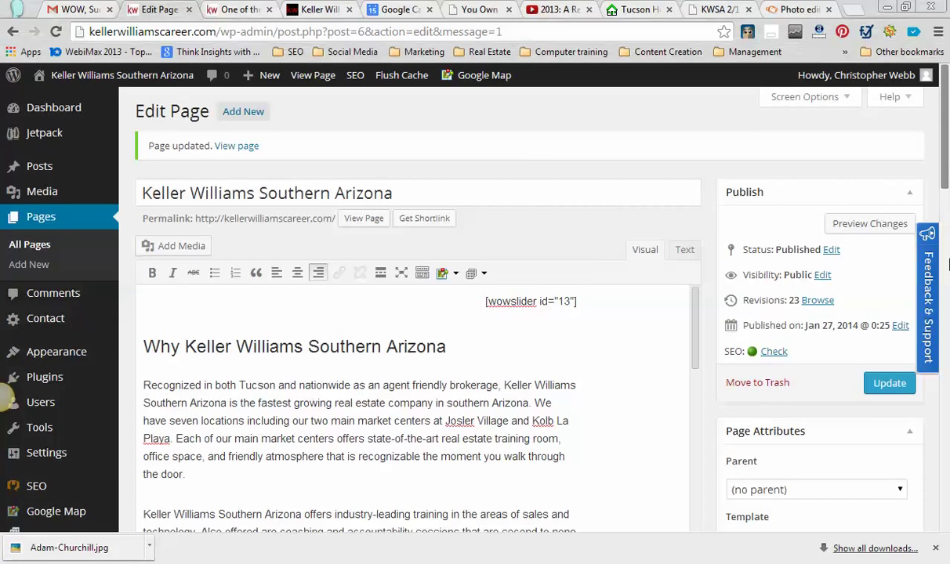
scroll(down, 3)
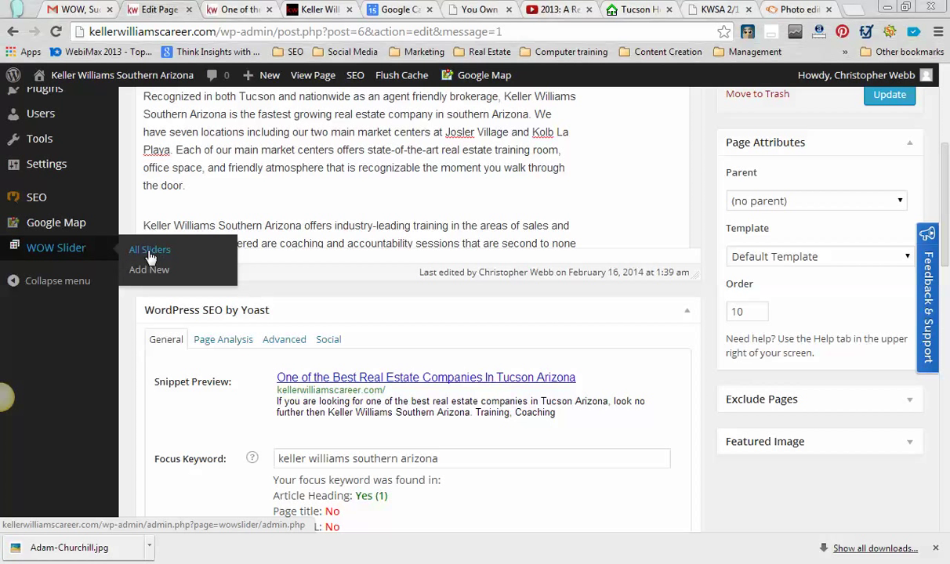
click(147, 270)
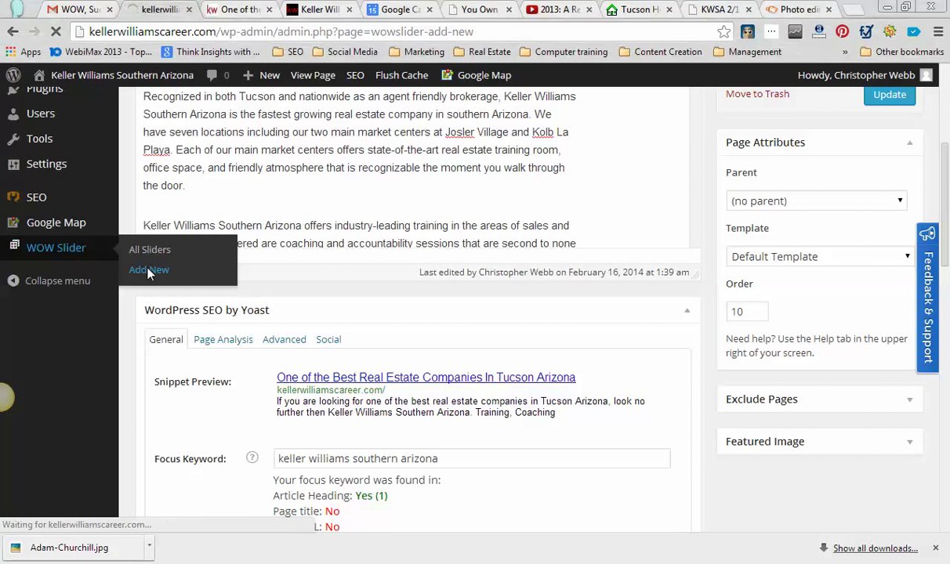
click(147, 269)
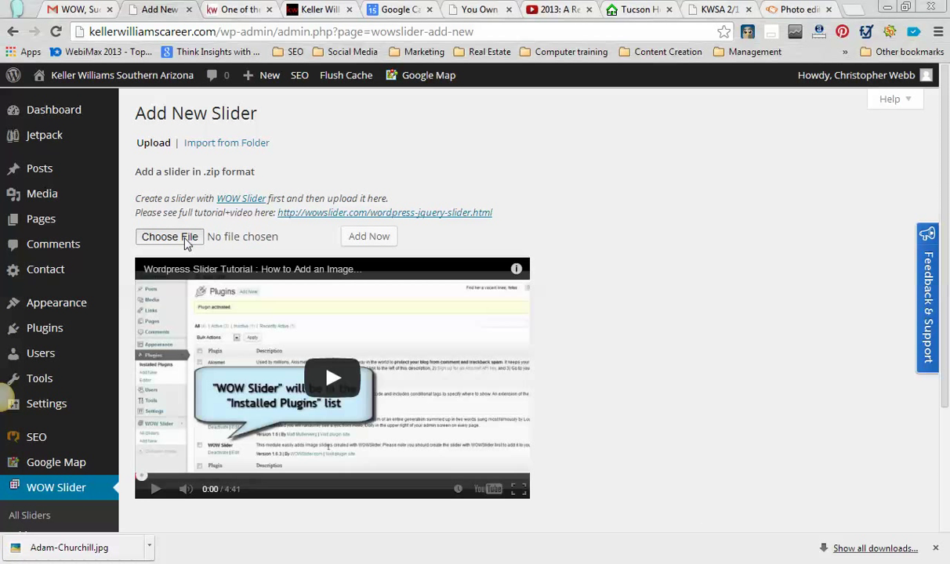
Choose wowslider.zip from the plugin's import folder as the upload file.
click(170, 235)
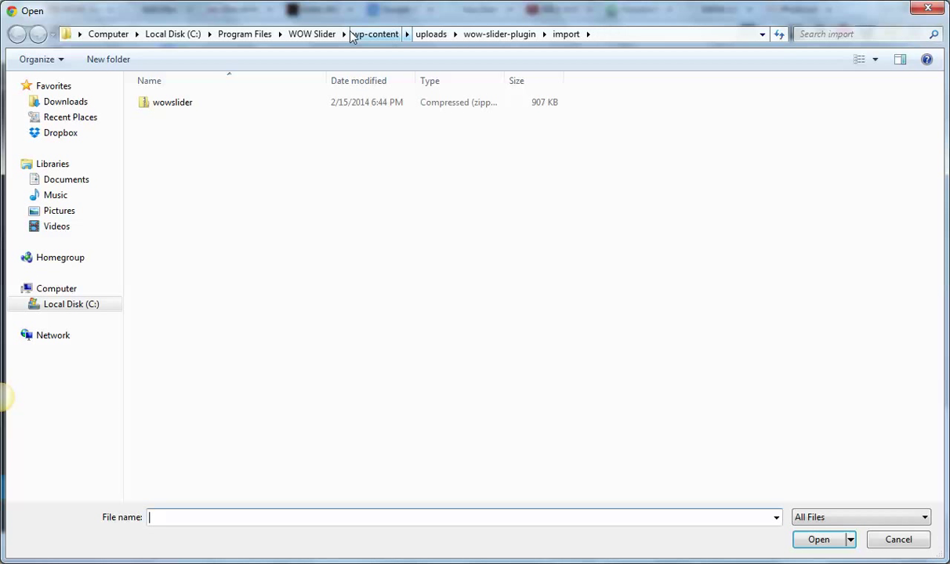
mouse_move(594, 35)
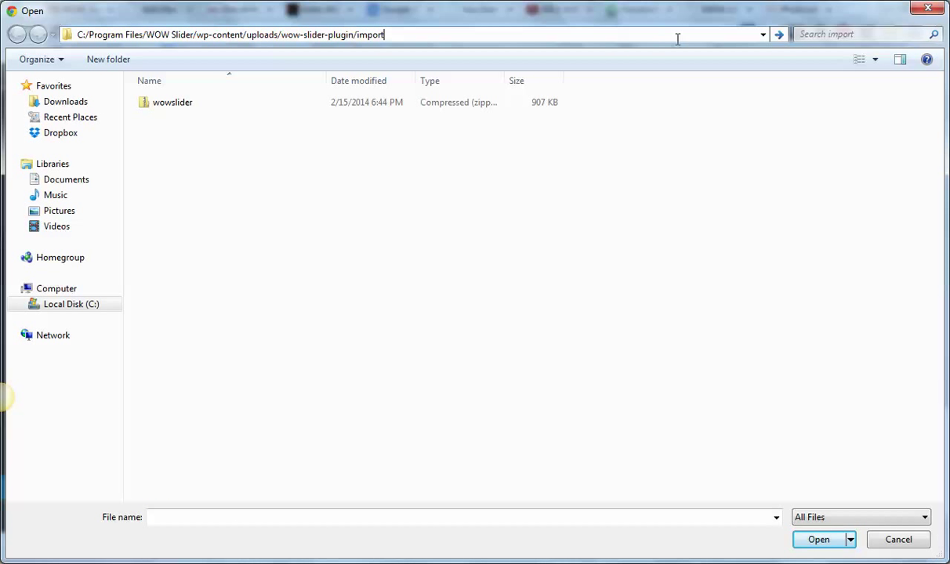
click(779, 34)
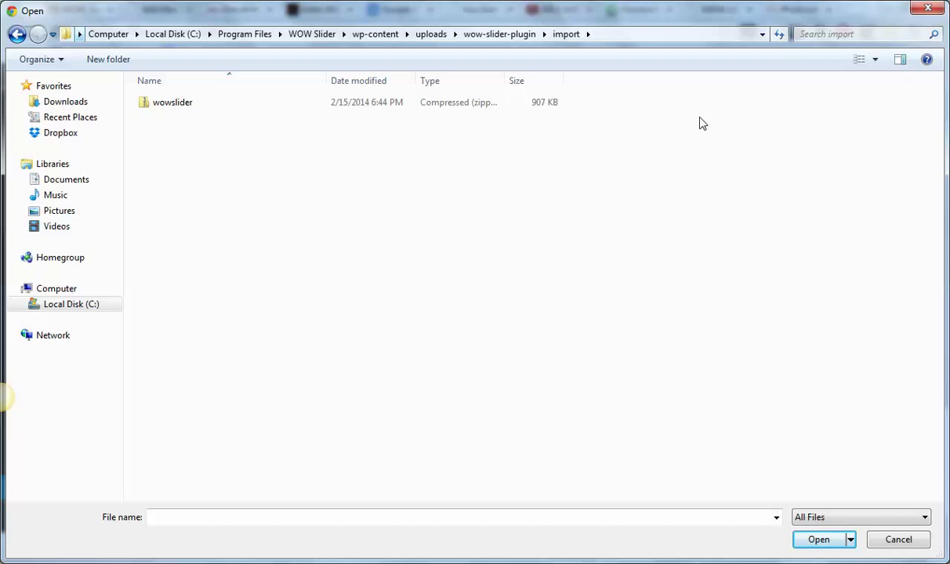
mouse_move(479, 126)
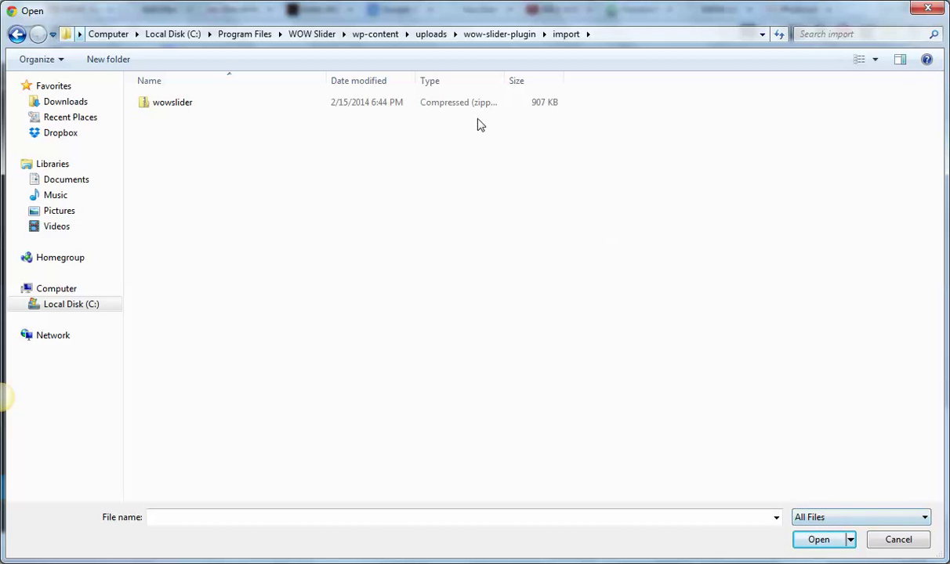
click(172, 102)
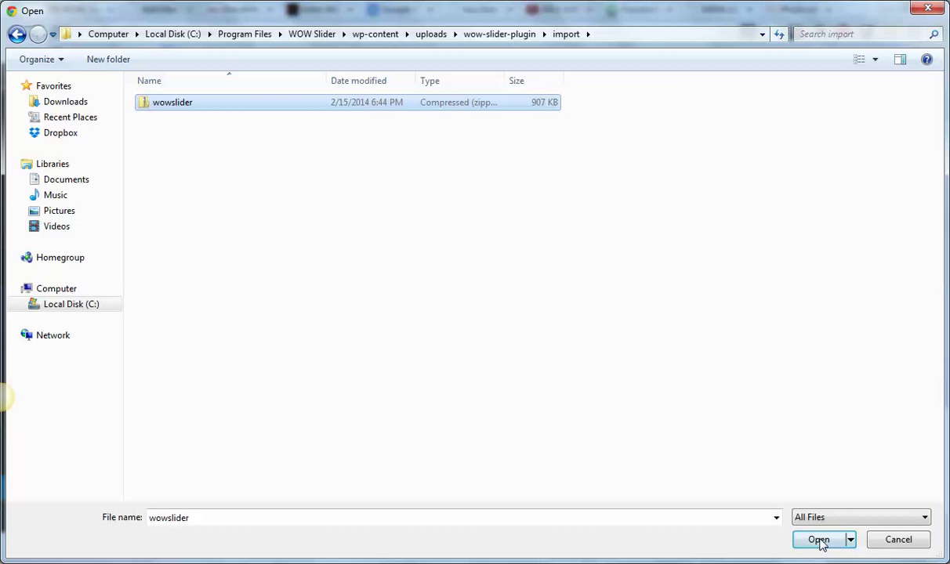
click(819, 539)
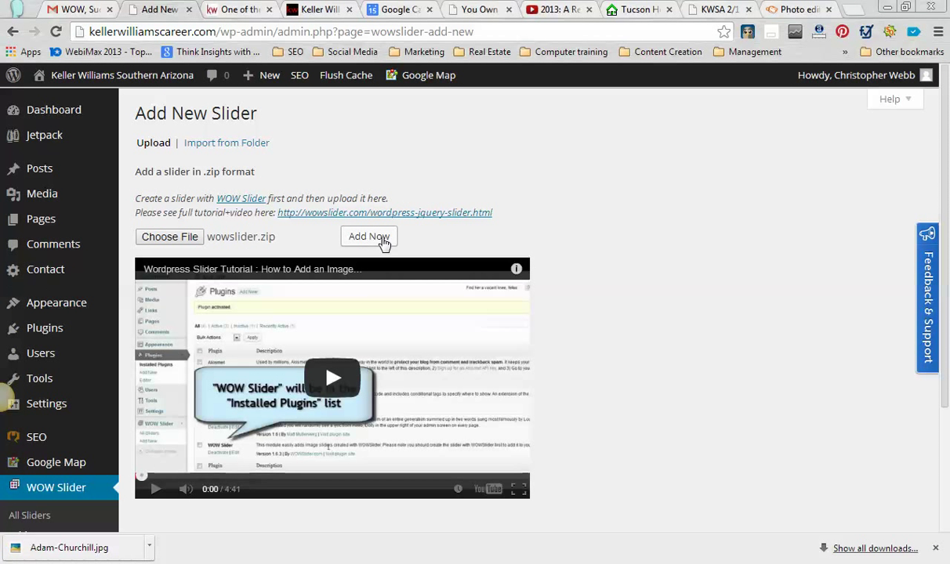
Add the slider and select its shortcode [wowslider id="14"] for copying.
click(368, 236)
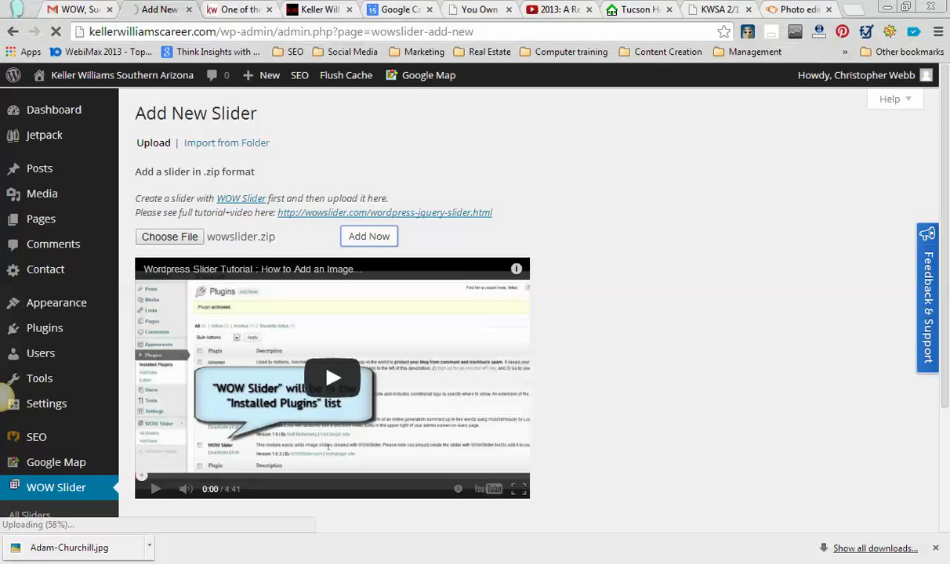
click(369, 235)
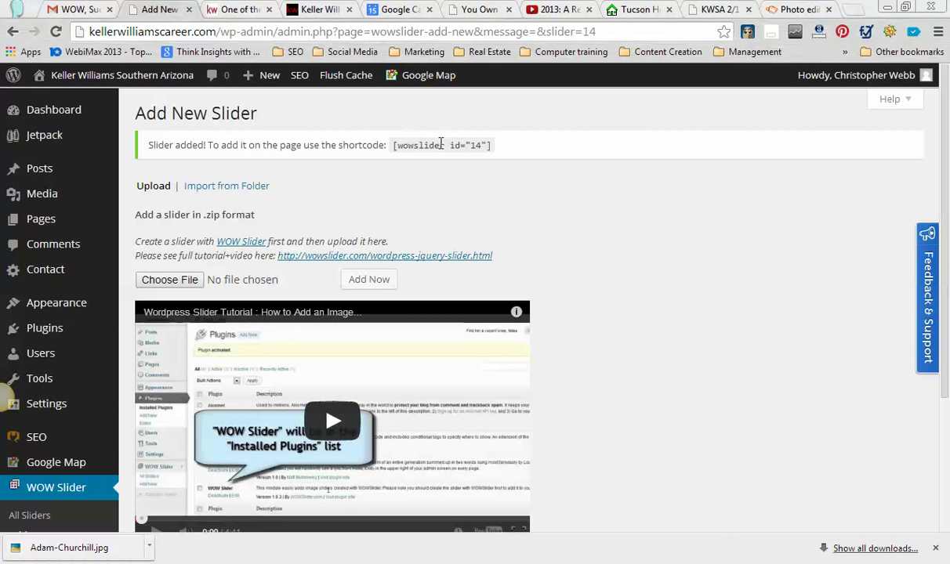
double_click(467, 144)
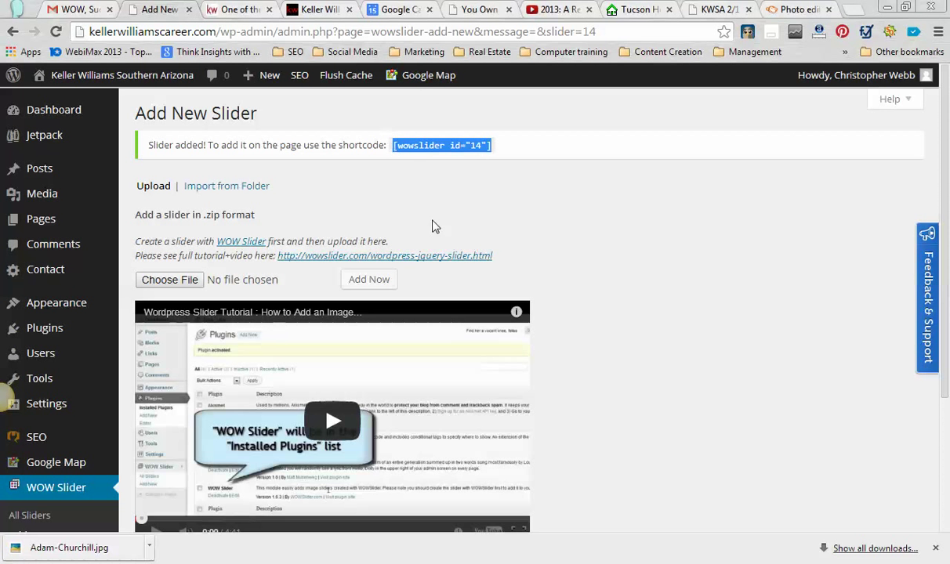
mouse_move(486, 492)
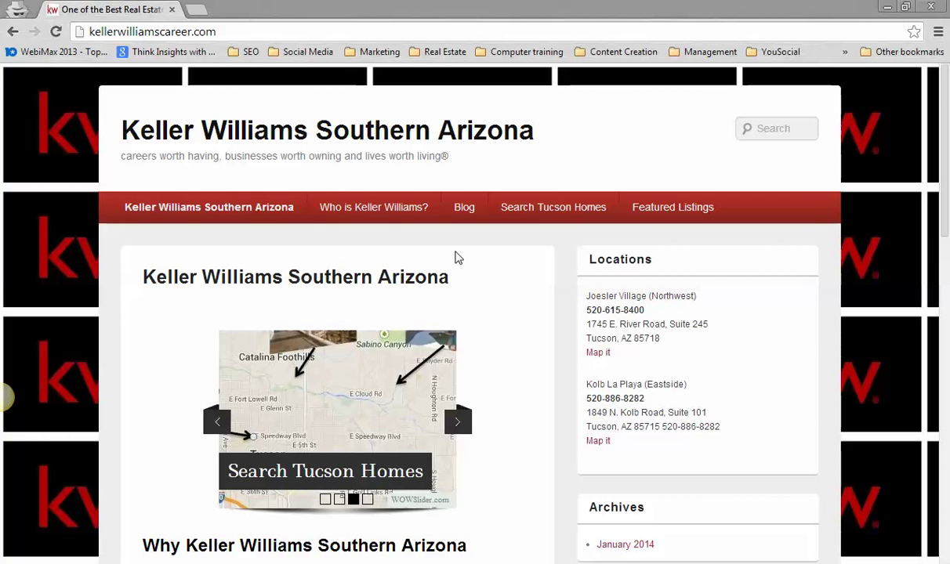
mouse_move(693, 15)
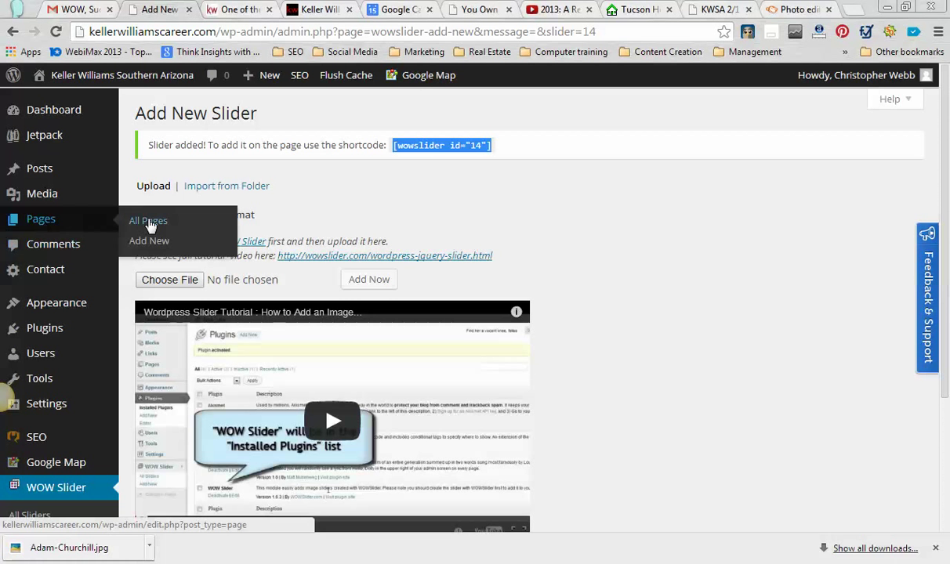
Paste [wowslider id="14"] at the top of the Keller Williams Southern Arizona page and update it.
click(149, 241)
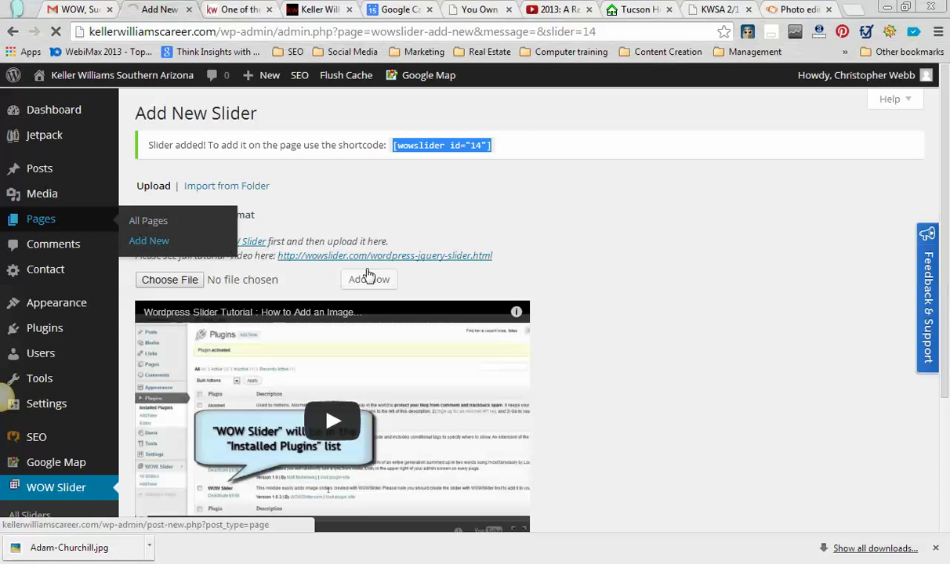
click(148, 220)
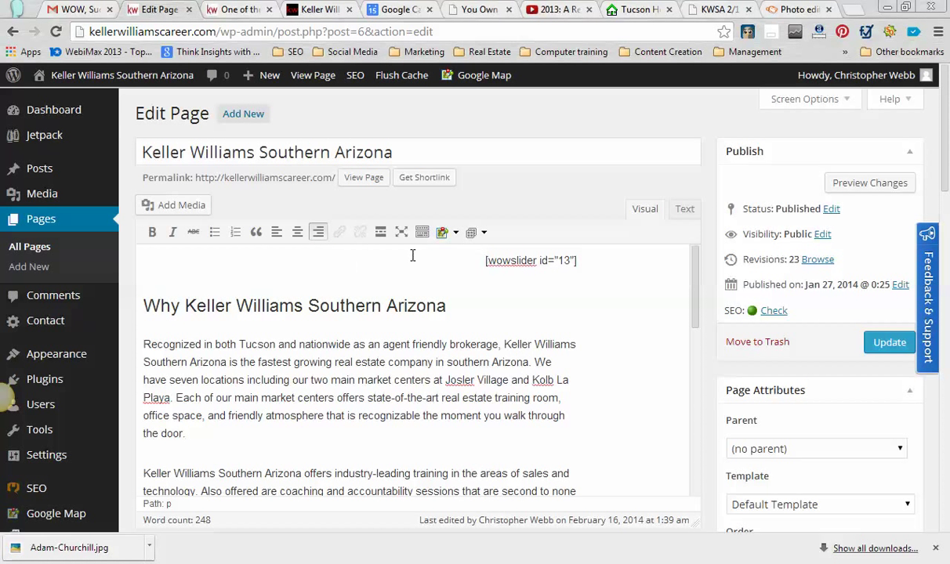
text([wowslider id="14"])
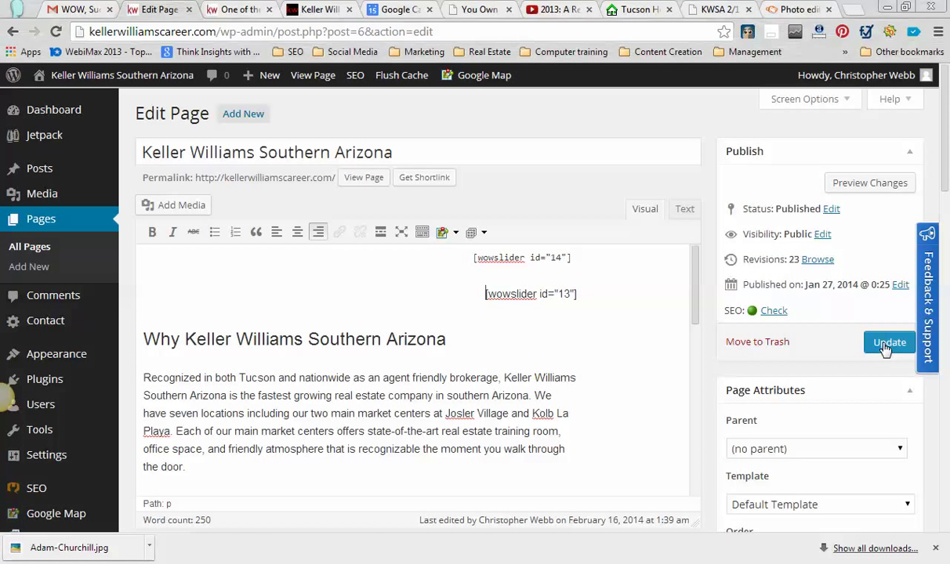
click(891, 342)
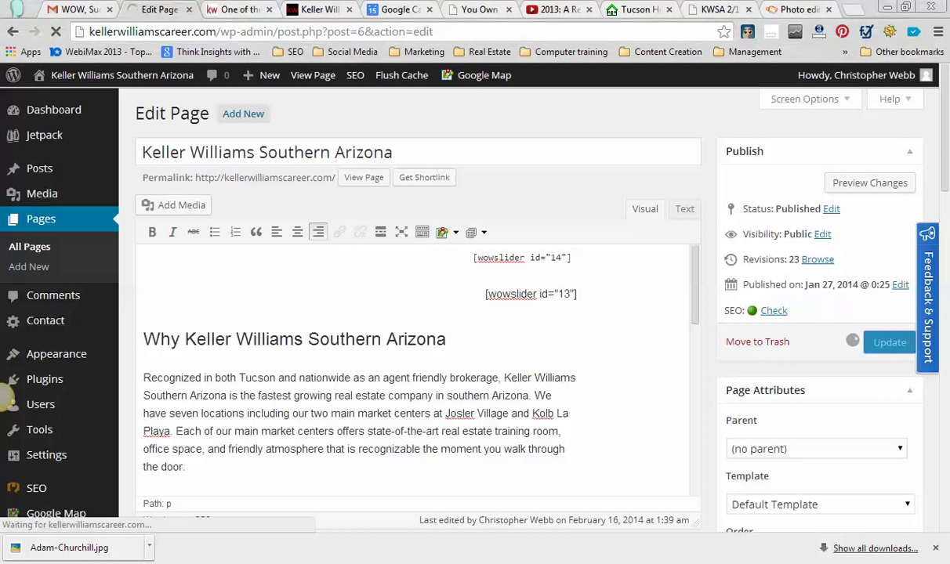
click(889, 342)
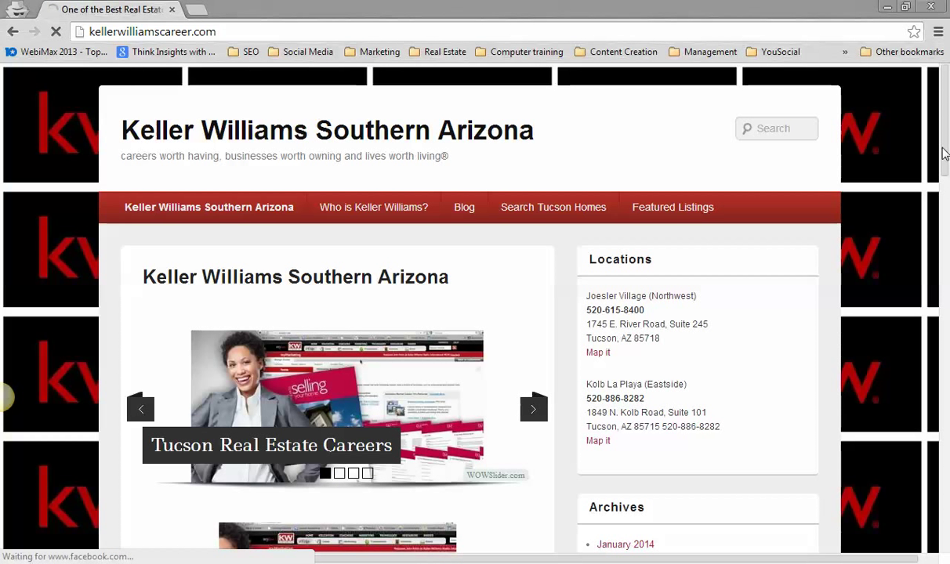
Scroll the live home page to view the new slider above the original one.
scroll(down, 3)
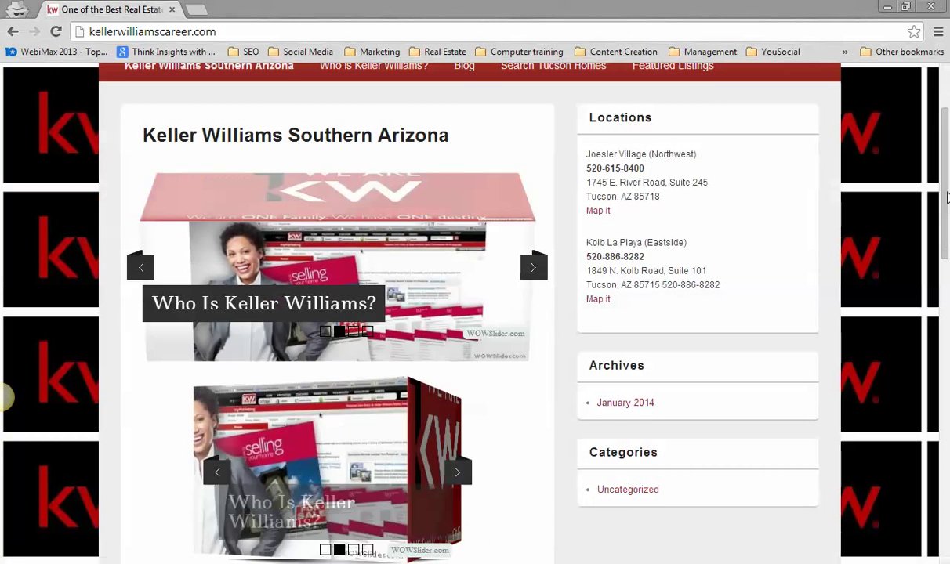